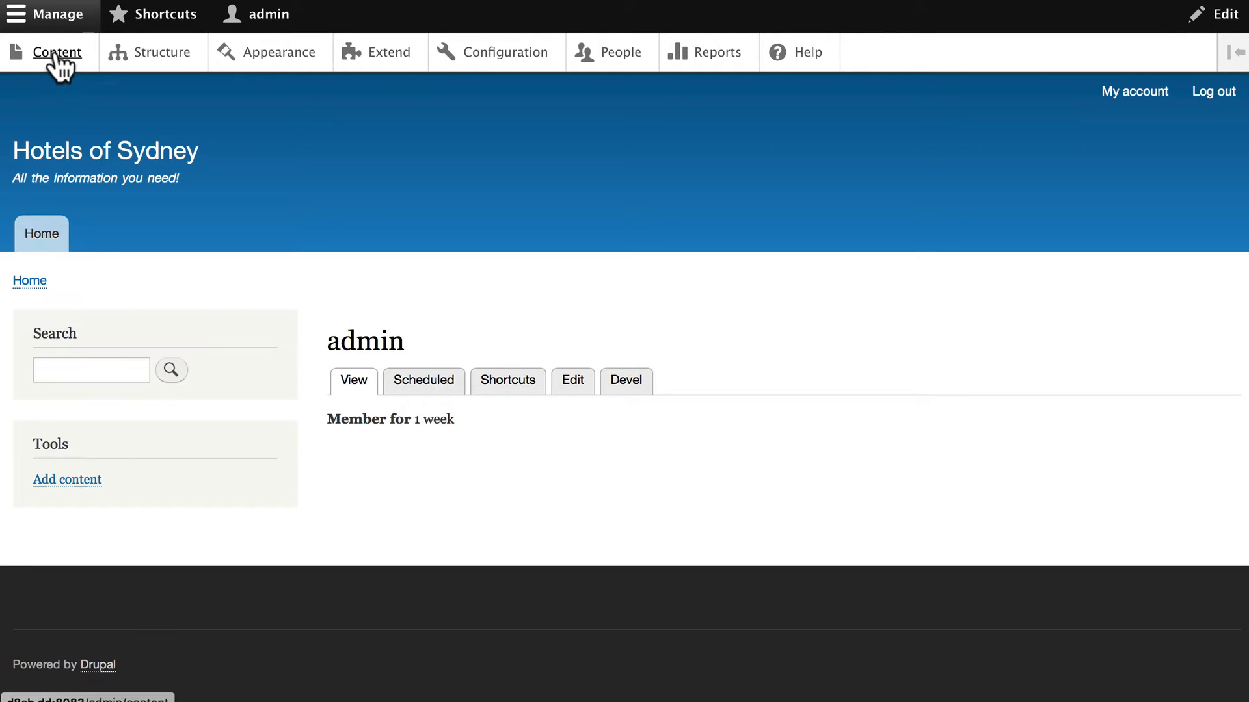
{"action": "mouse_move", "coordinate": [91, 65]}
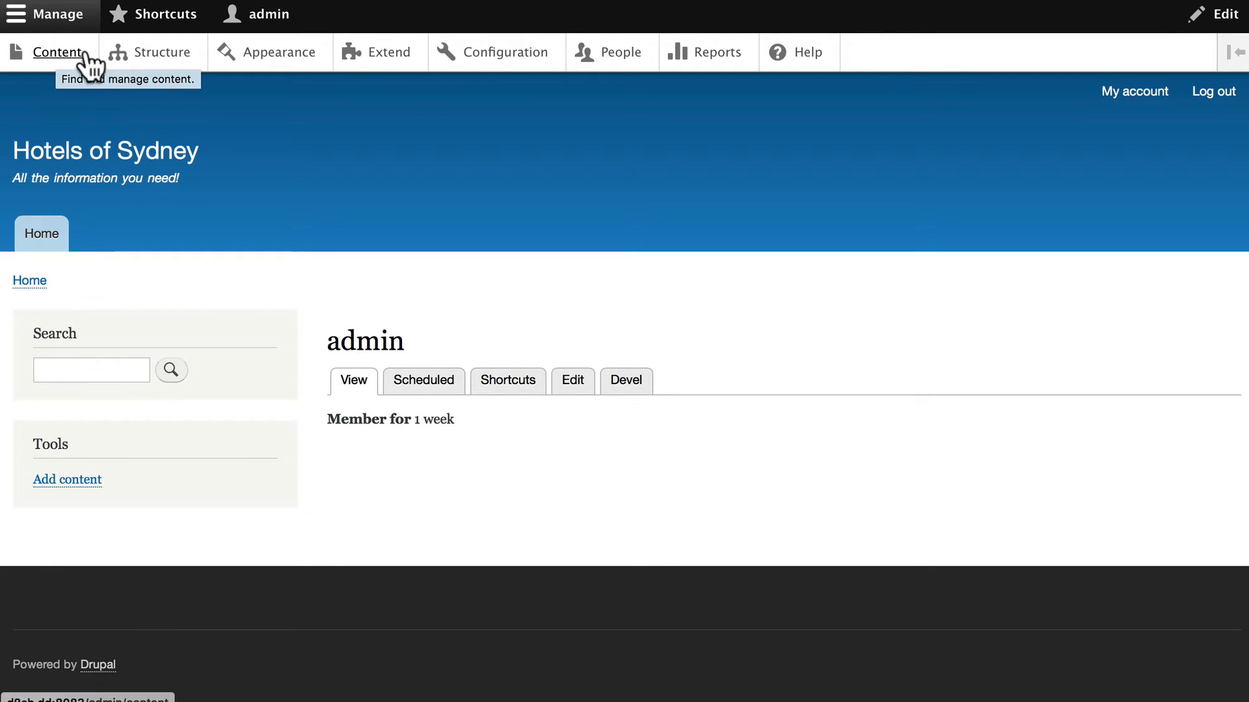
Show the Default comments field list via Structure > Comment types > Manage fields
{"action": "left_click", "coordinate": [161, 52]}
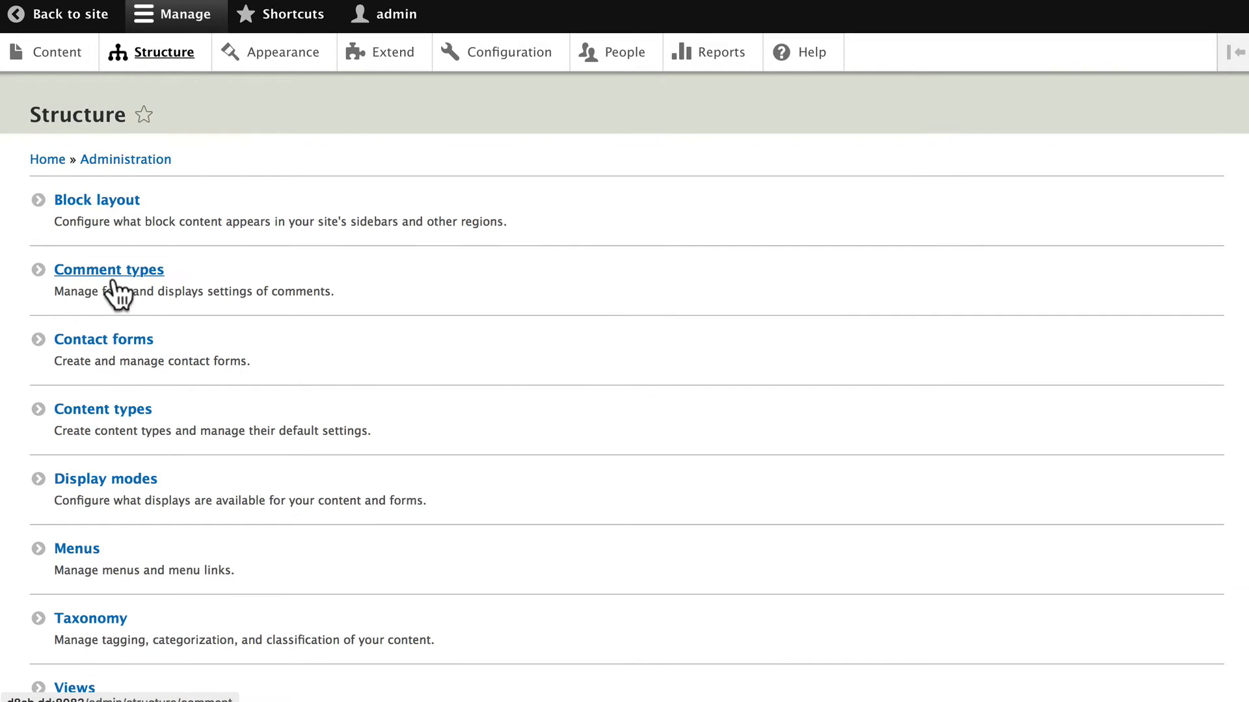
{"action": "left_click", "coordinate": [109, 270]}
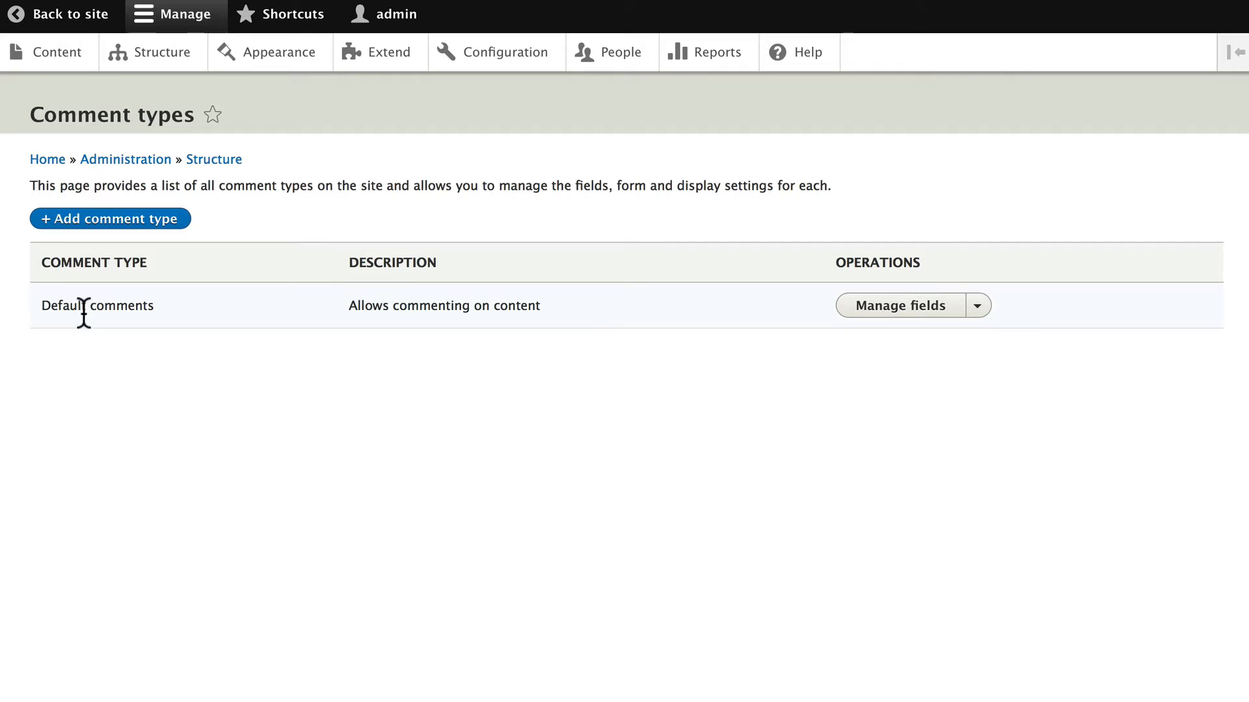
{"action": "mouse_move", "coordinate": [409, 329]}
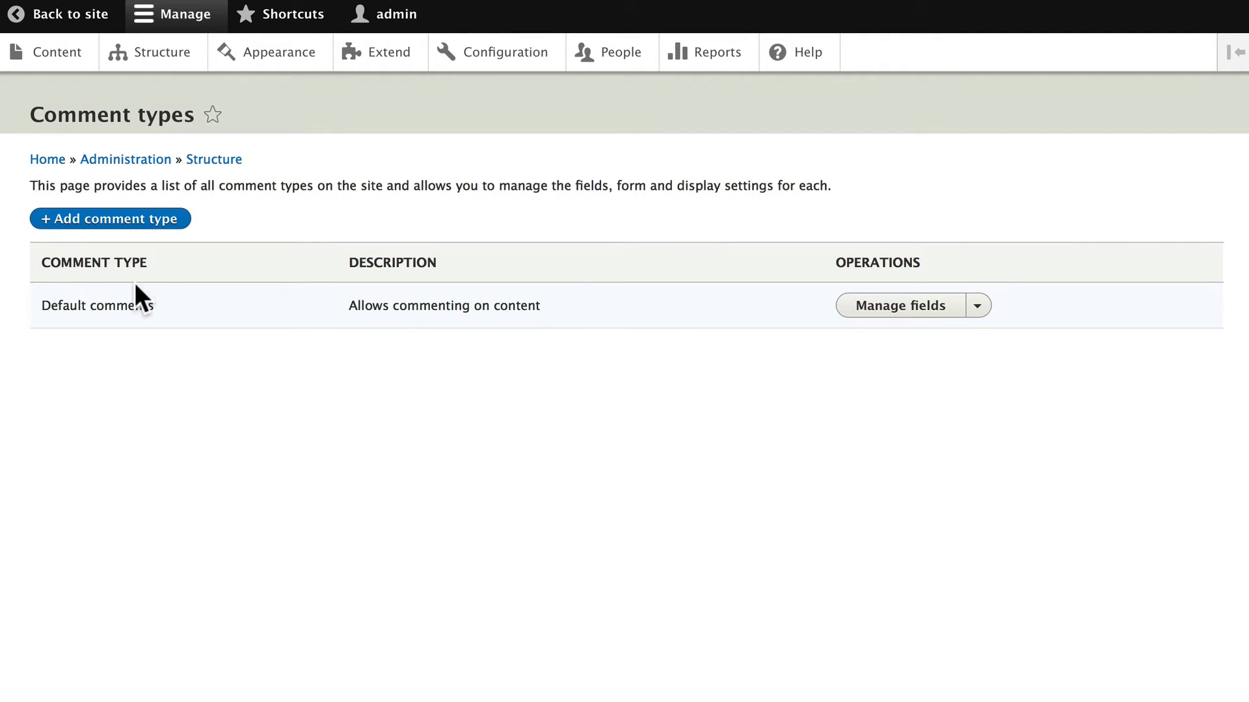
{"action": "mouse_move", "coordinate": [228, 267]}
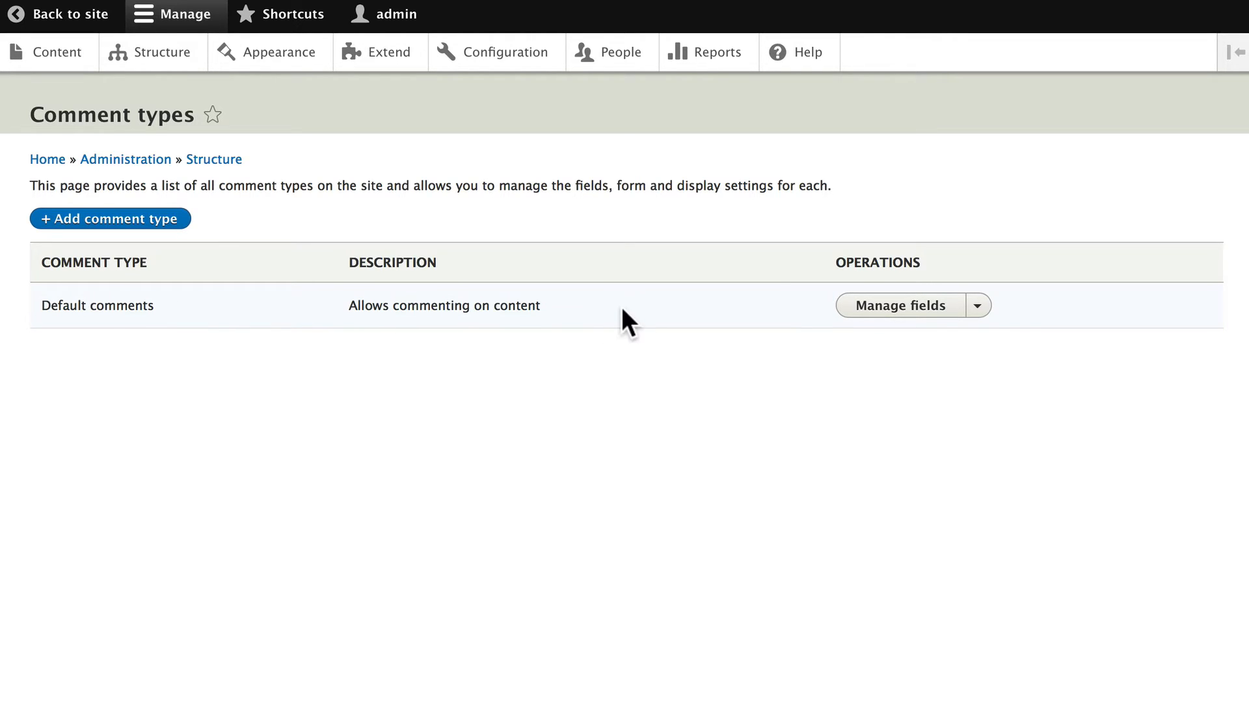
{"action": "left_click", "coordinate": [900, 305]}
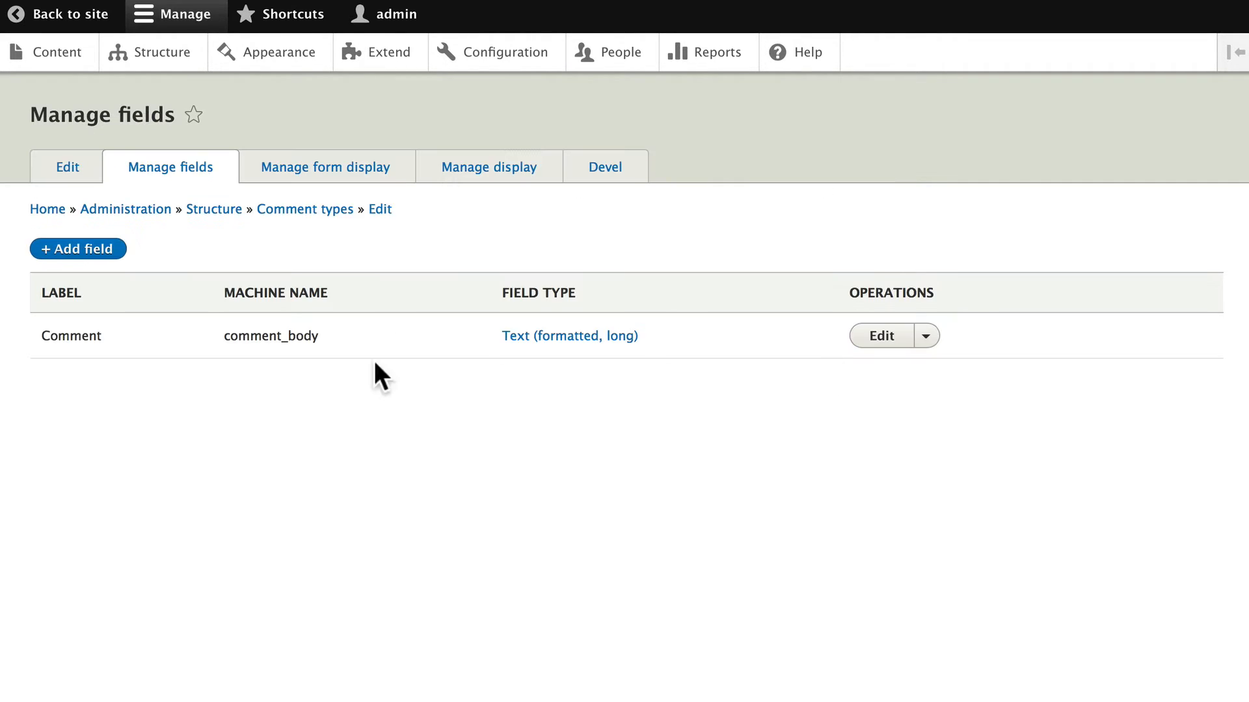
{"action": "mouse_move", "coordinate": [173, 374]}
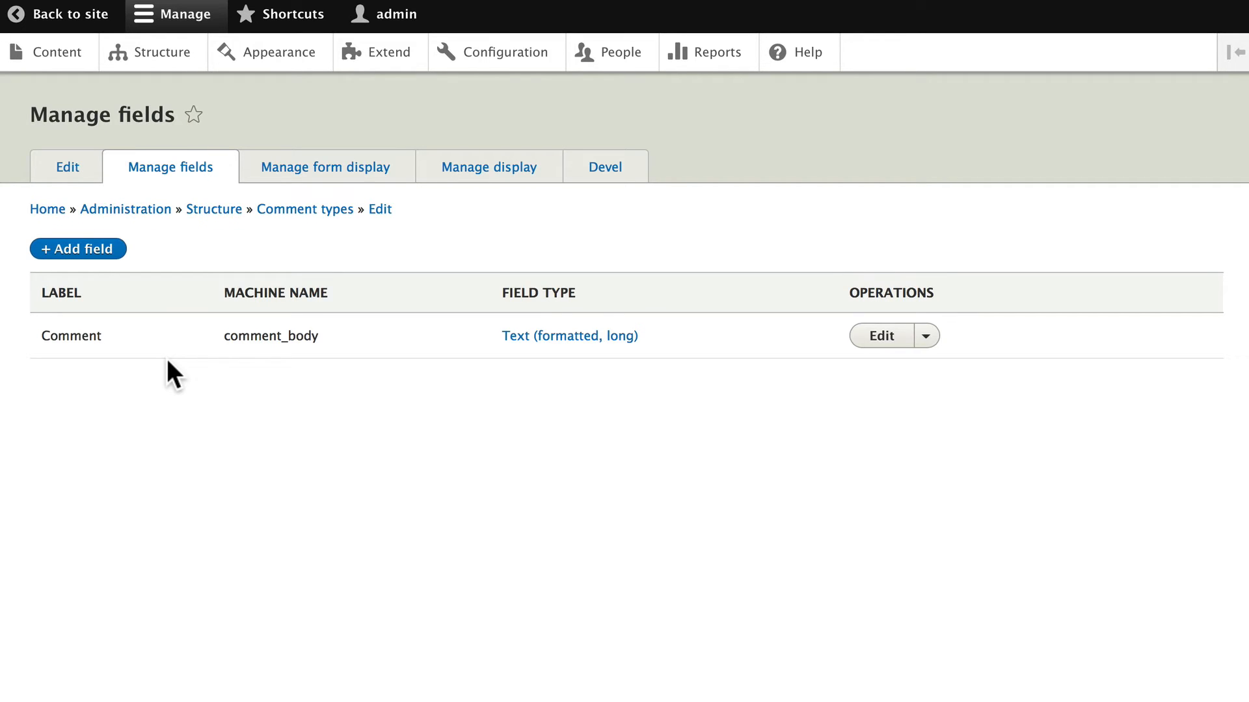
View the Welcome to Sydney! article's Add new comment form with Subject and Comment fields
{"action": "left_click", "coordinate": [56, 52]}
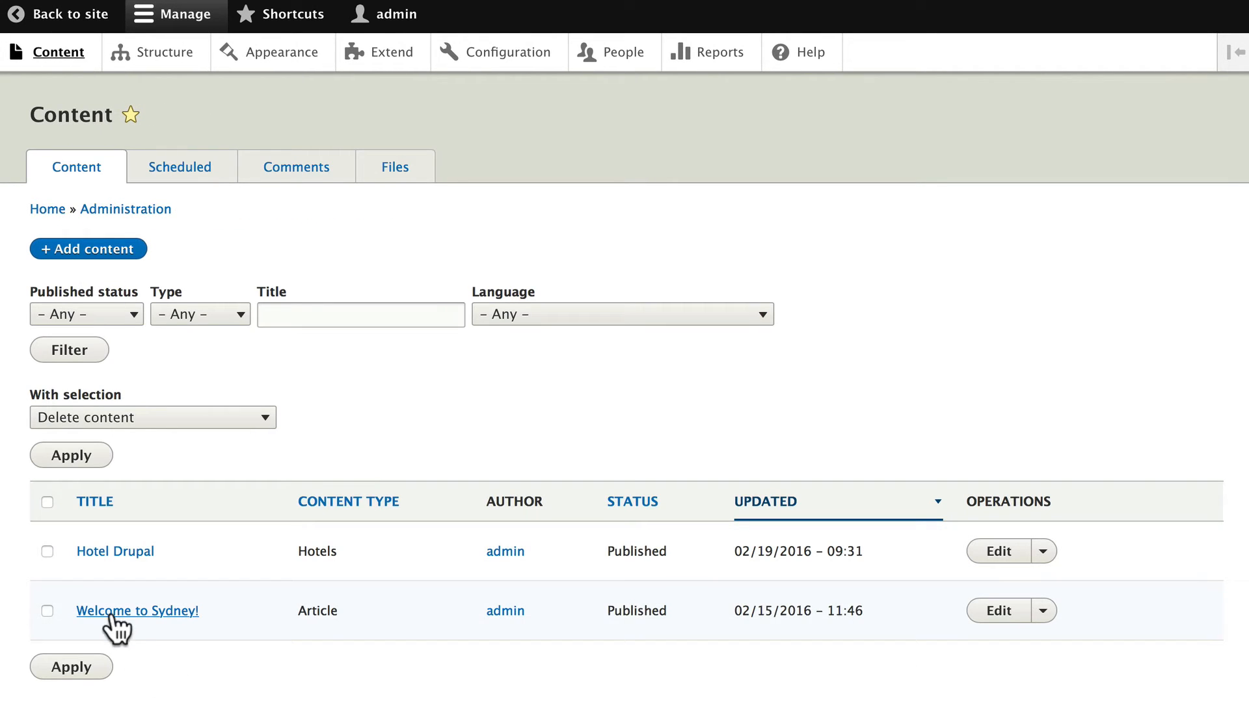
{"action": "left_click", "coordinate": [137, 612]}
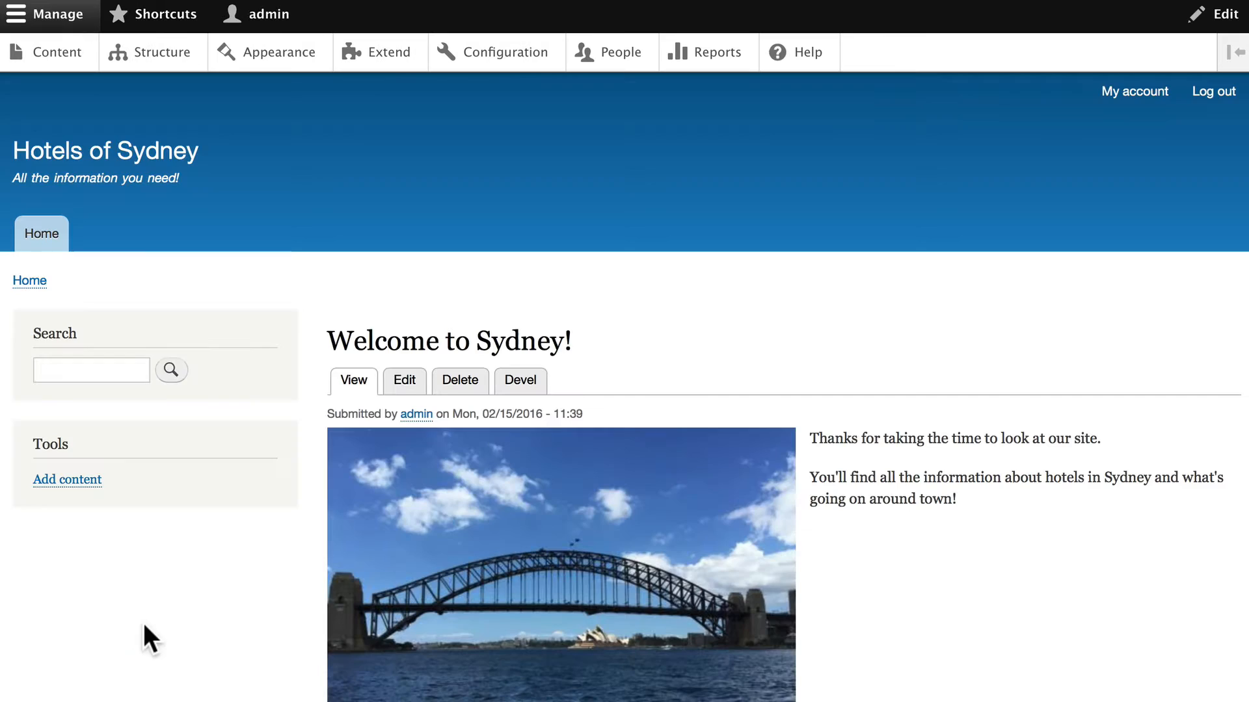
{"action": "scroll", "scroll_direction": "down", "scroll_amount": 3}
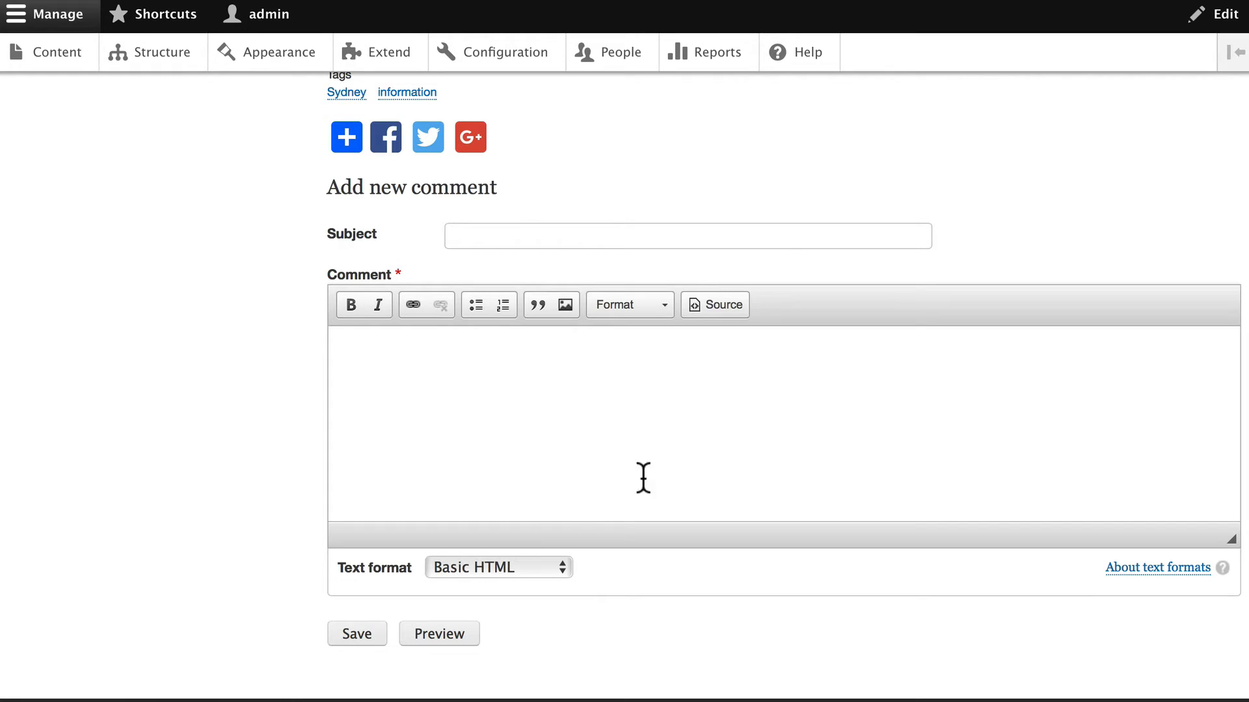
{"action": "mouse_move", "coordinate": [285, 506]}
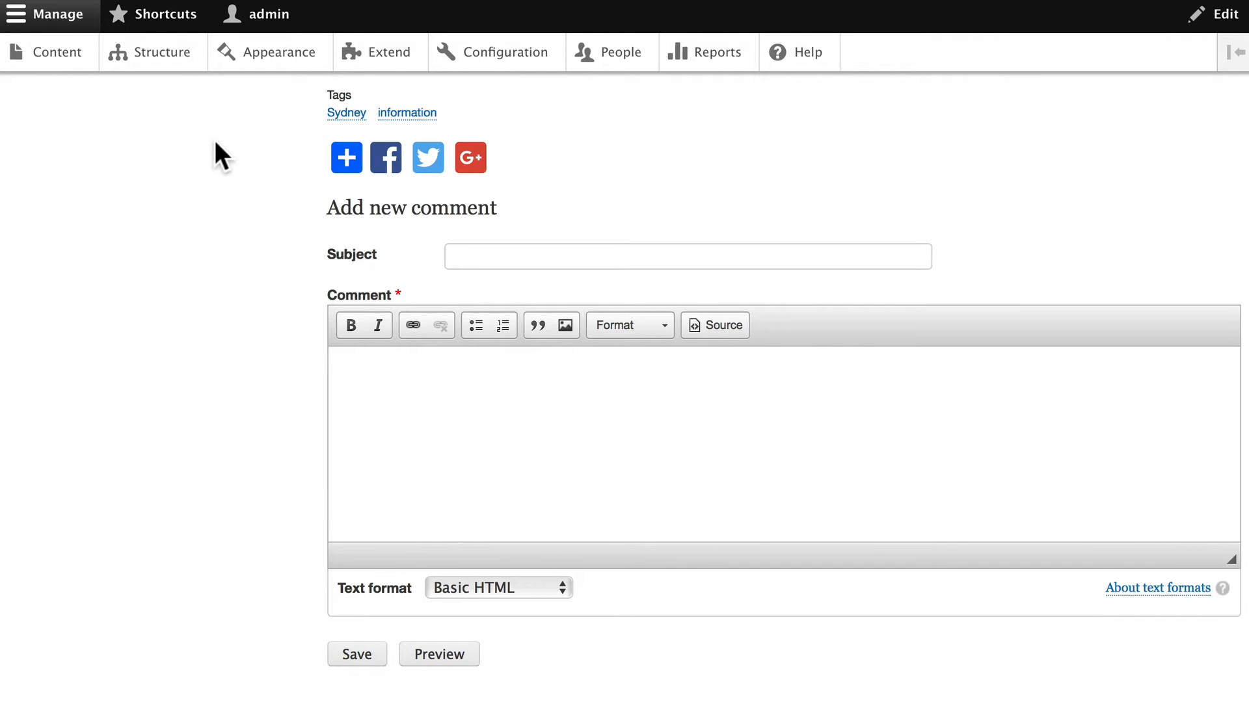
{"action": "mouse_move", "coordinate": [45, 131]}
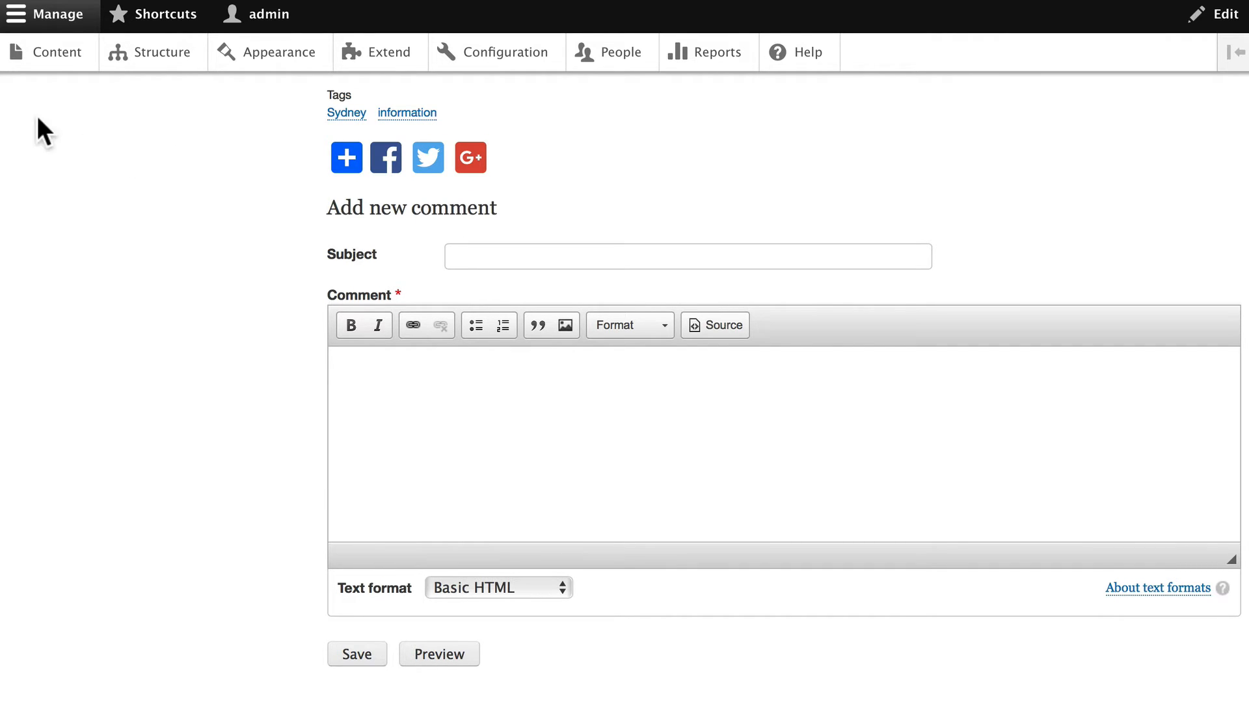
Return to the Default comments field list and start adding a new field
{"action": "left_click", "coordinate": [161, 52]}
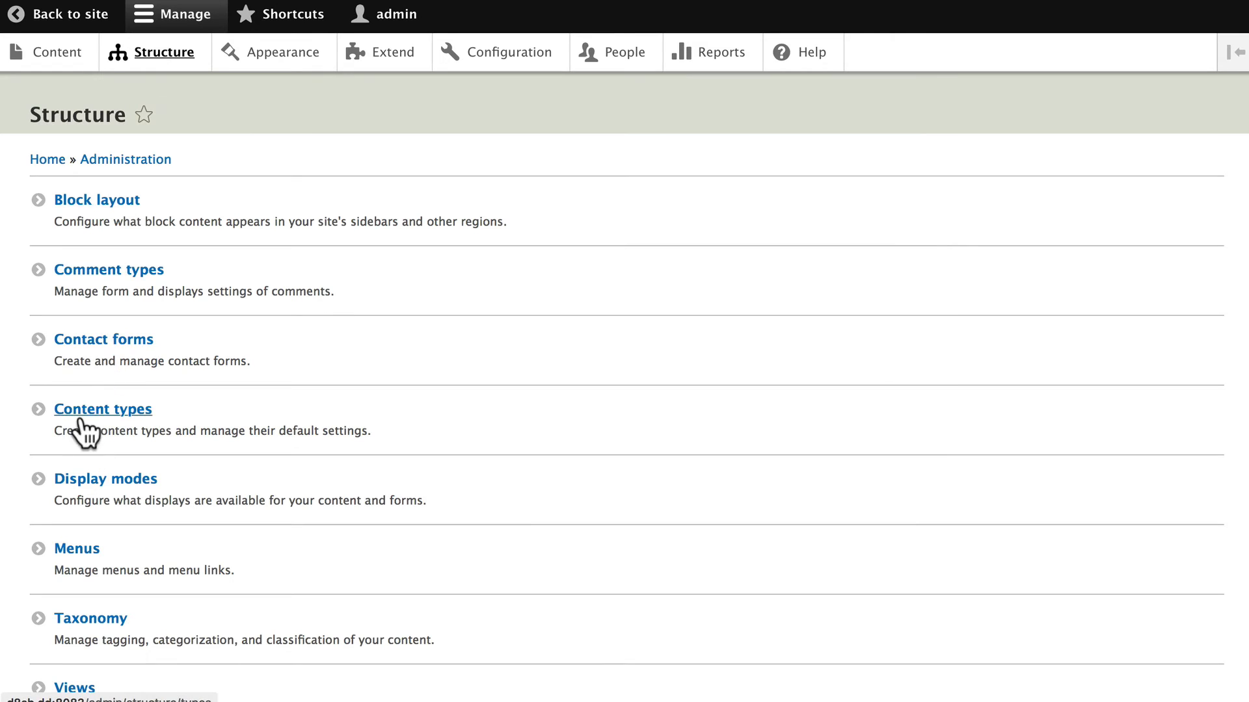
{"action": "left_click", "coordinate": [108, 269]}
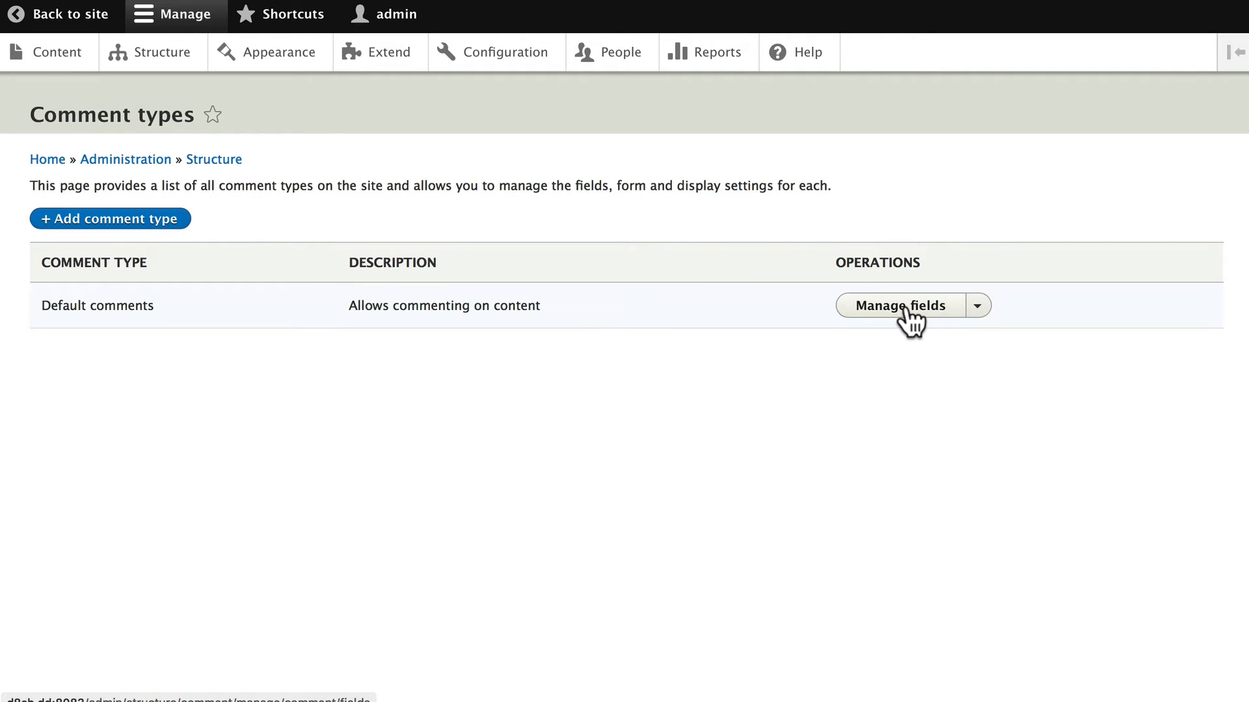
{"action": "left_click", "coordinate": [902, 305]}
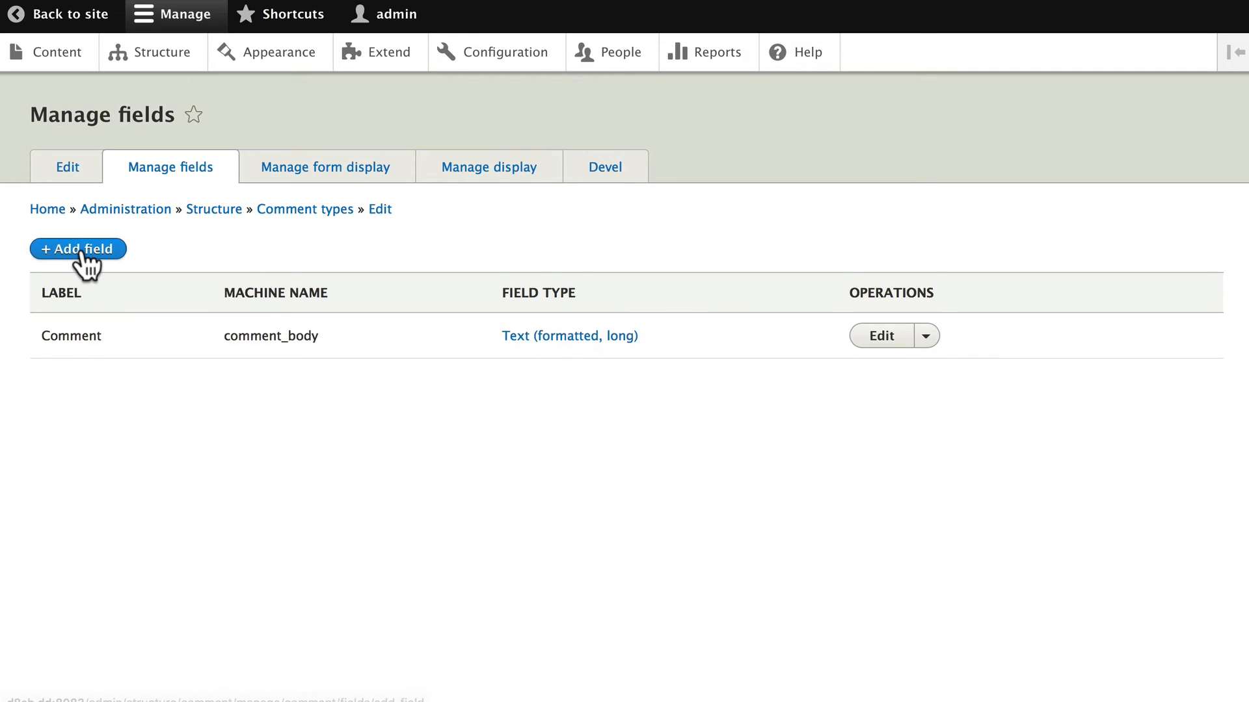
{"action": "left_click", "coordinate": [77, 249]}
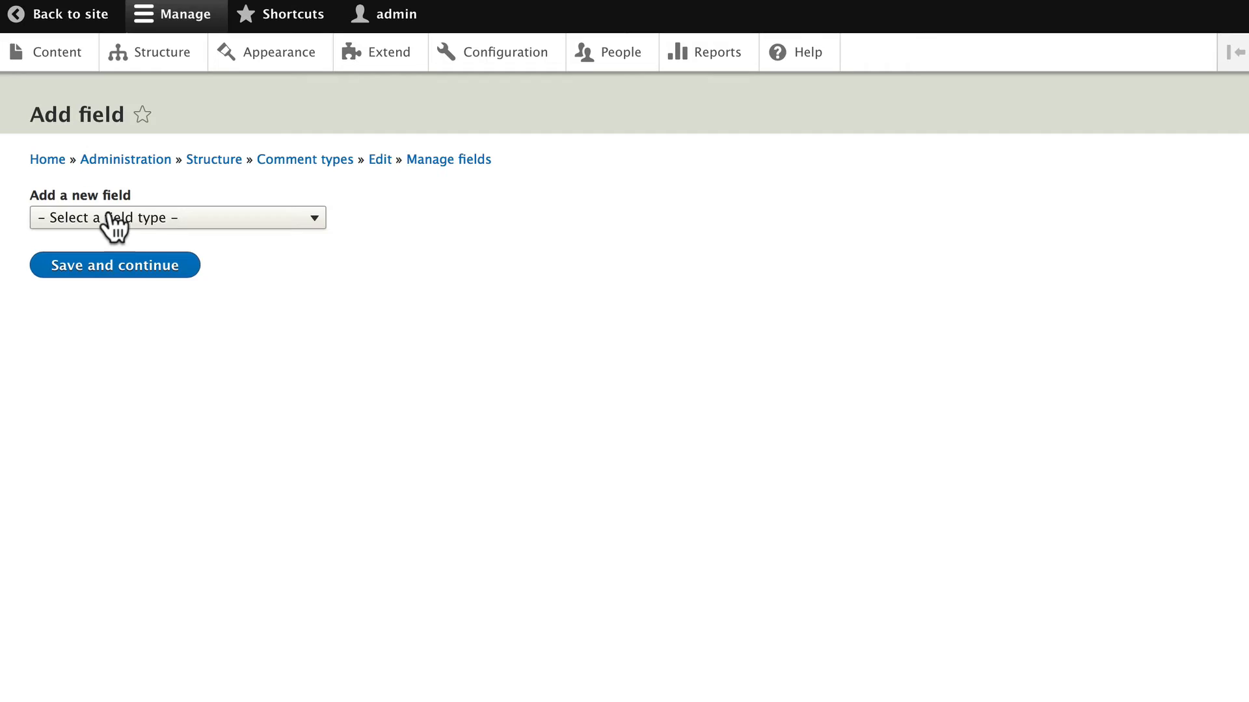
Create an Email-type field labelled Email and continue to its storage settings
{"action": "left_click", "coordinate": [178, 218]}
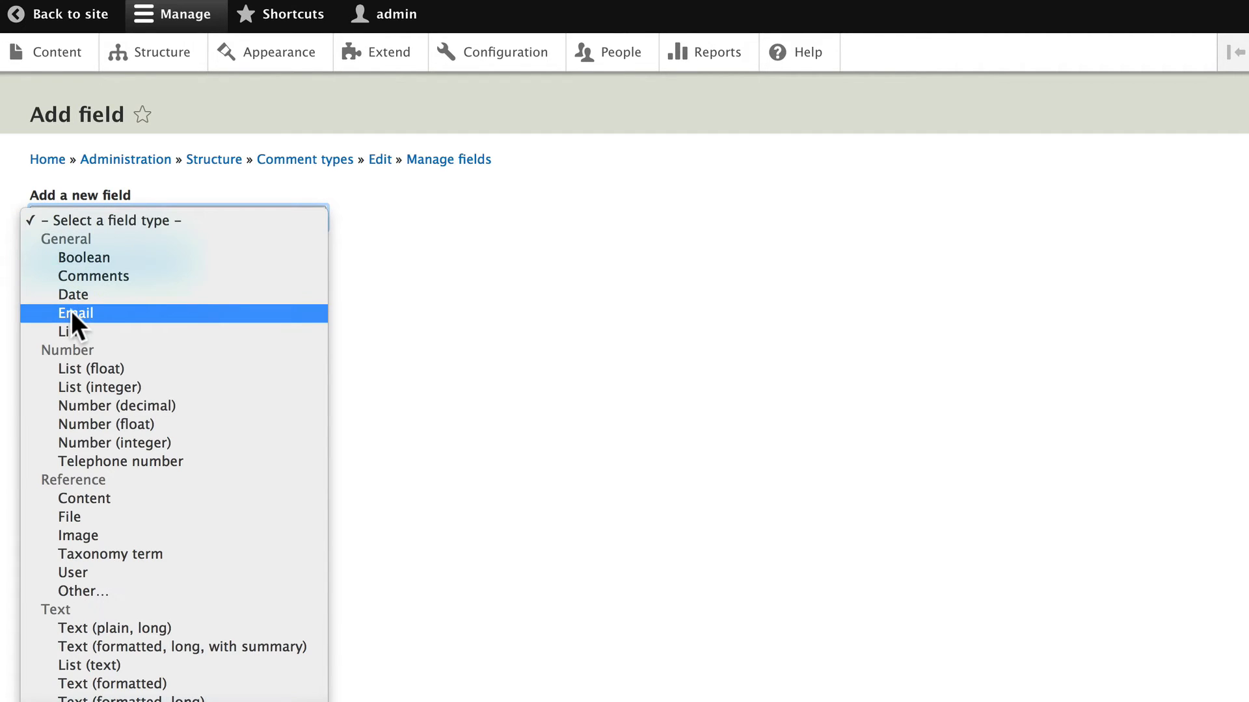
{"action": "left_click", "coordinate": [75, 312]}
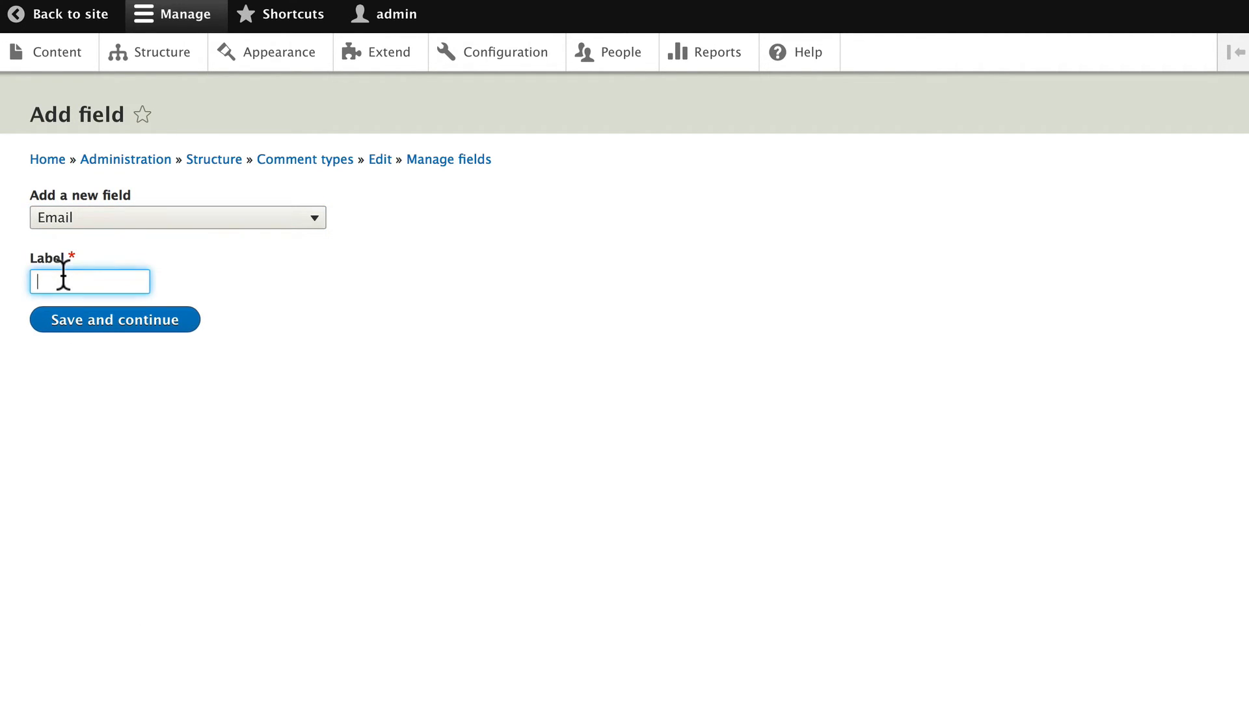
{"action": "type", "text": "Email"}
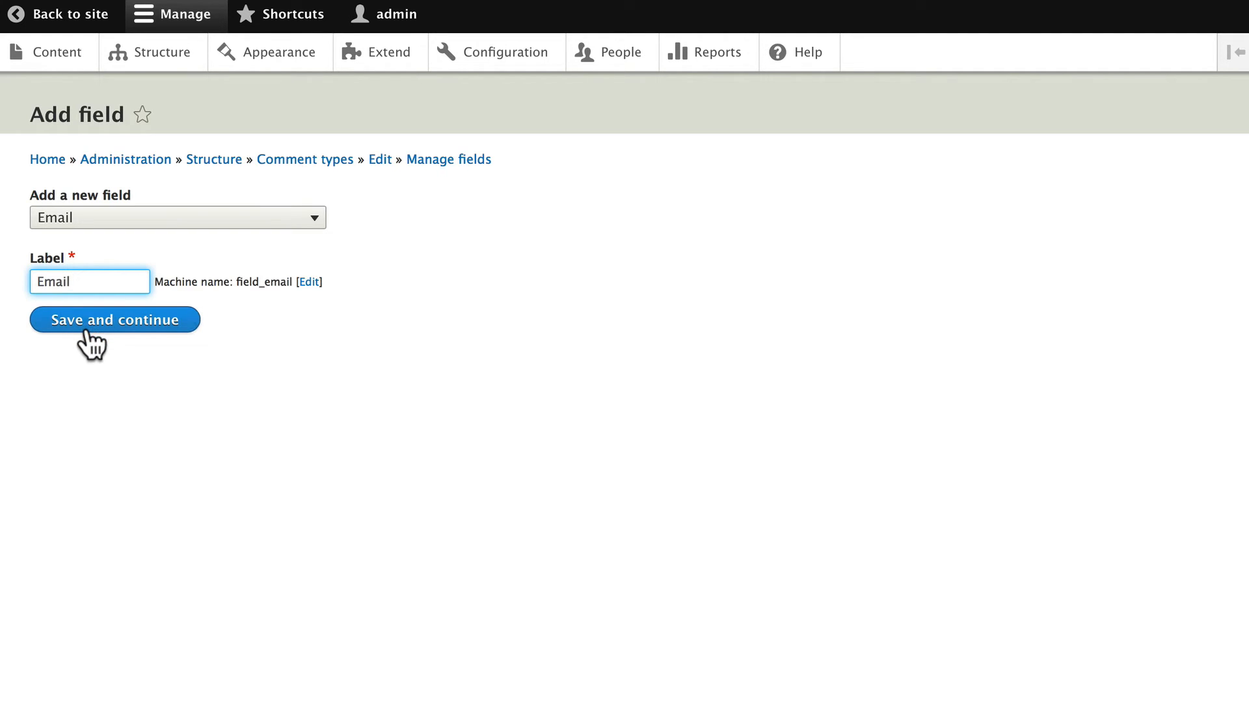
{"action": "mouse_move", "coordinate": [93, 375]}
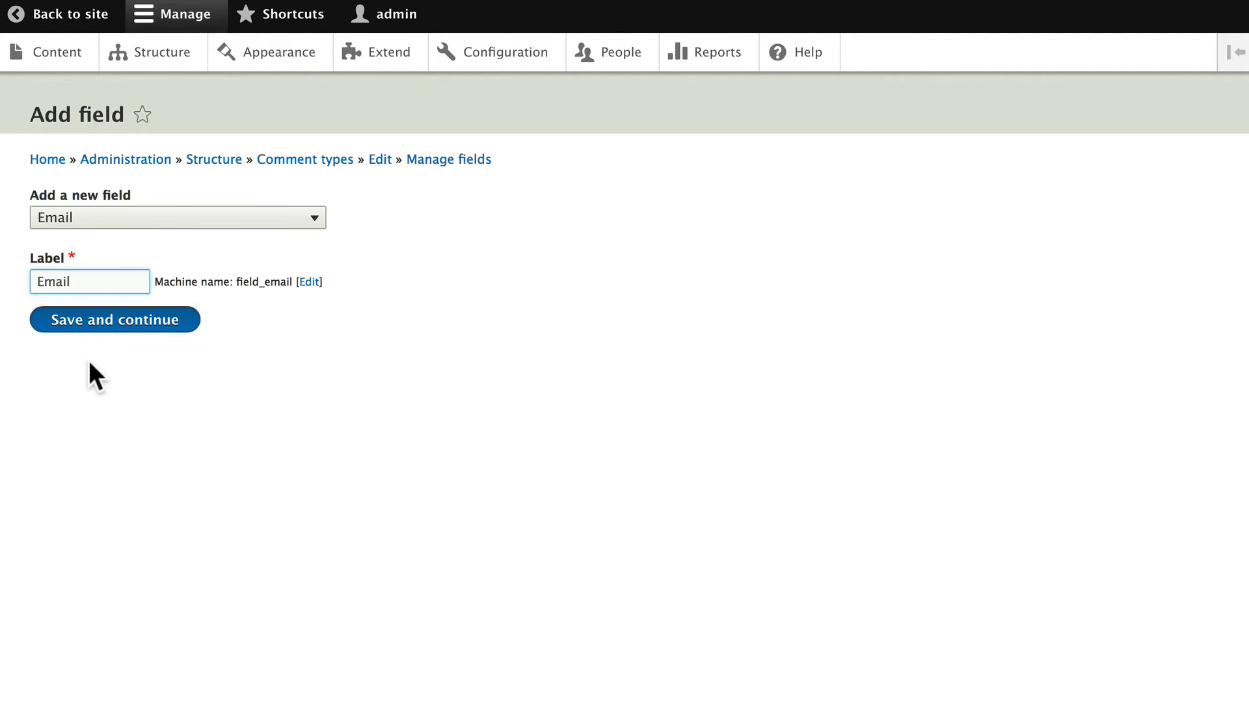
{"action": "left_click", "coordinate": [115, 320]}
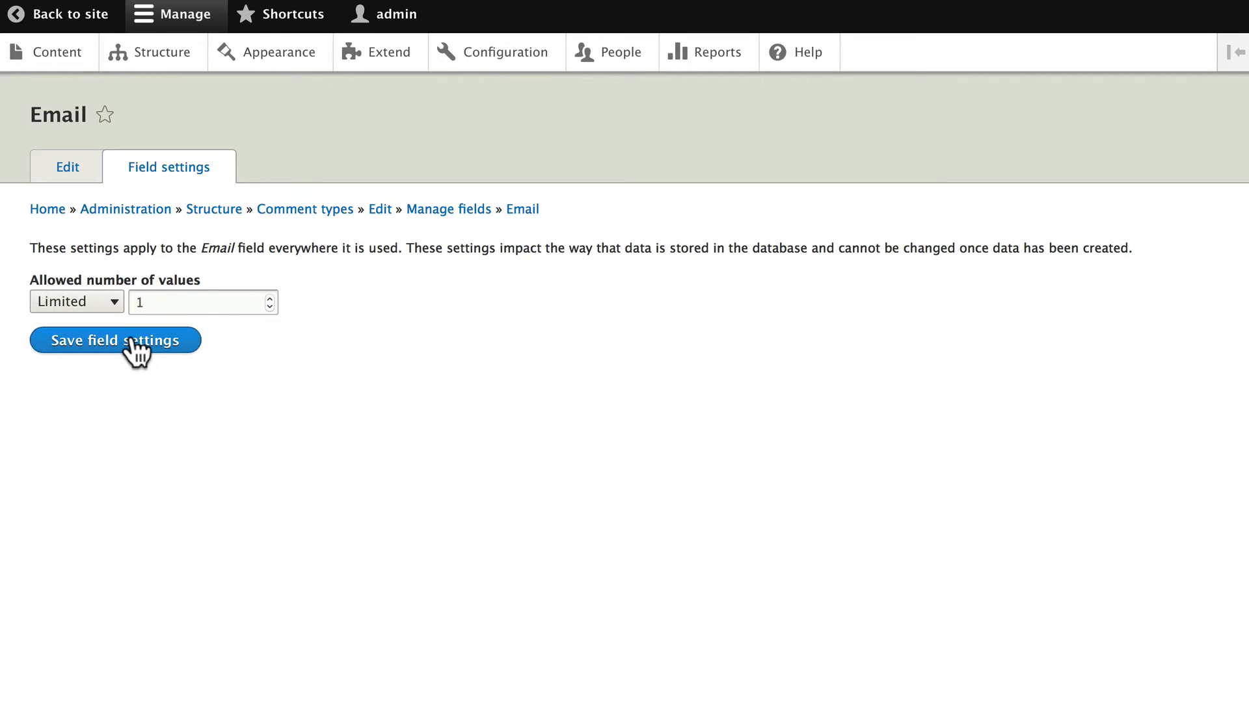
Save the Email field as required with help text asking for an email address
{"action": "left_click", "coordinate": [114, 339]}
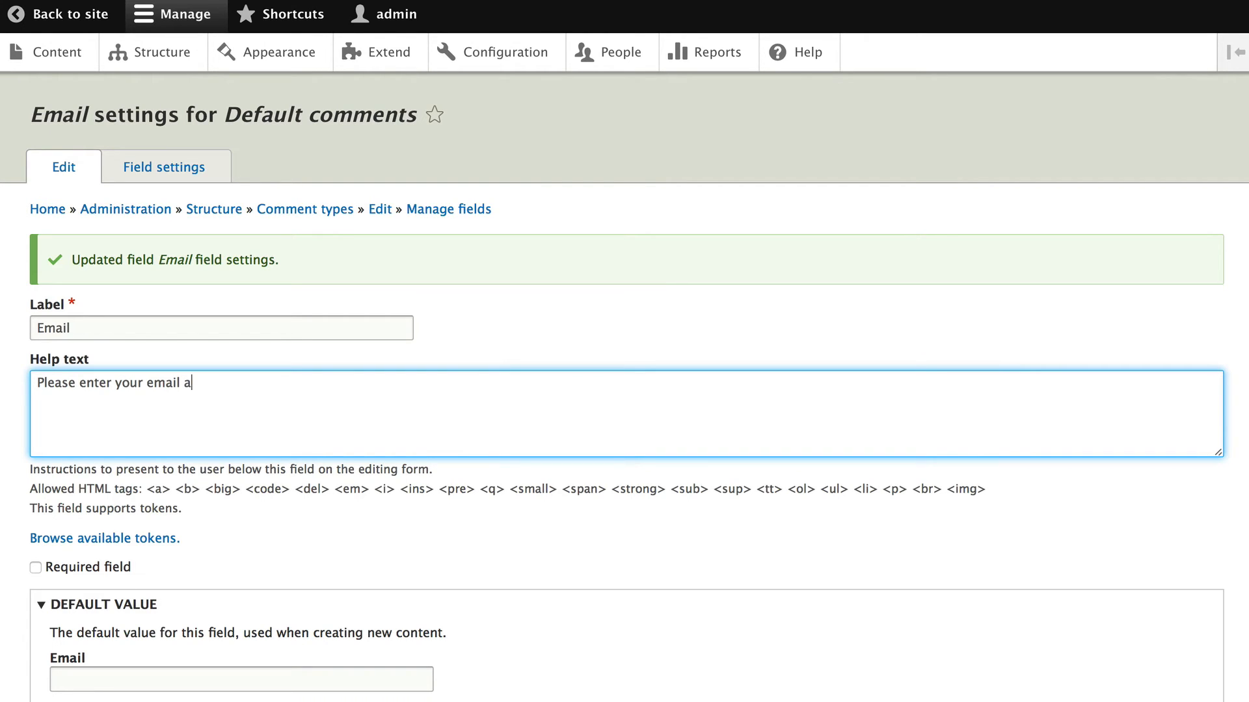
{"action": "type", "text": "ddress."}
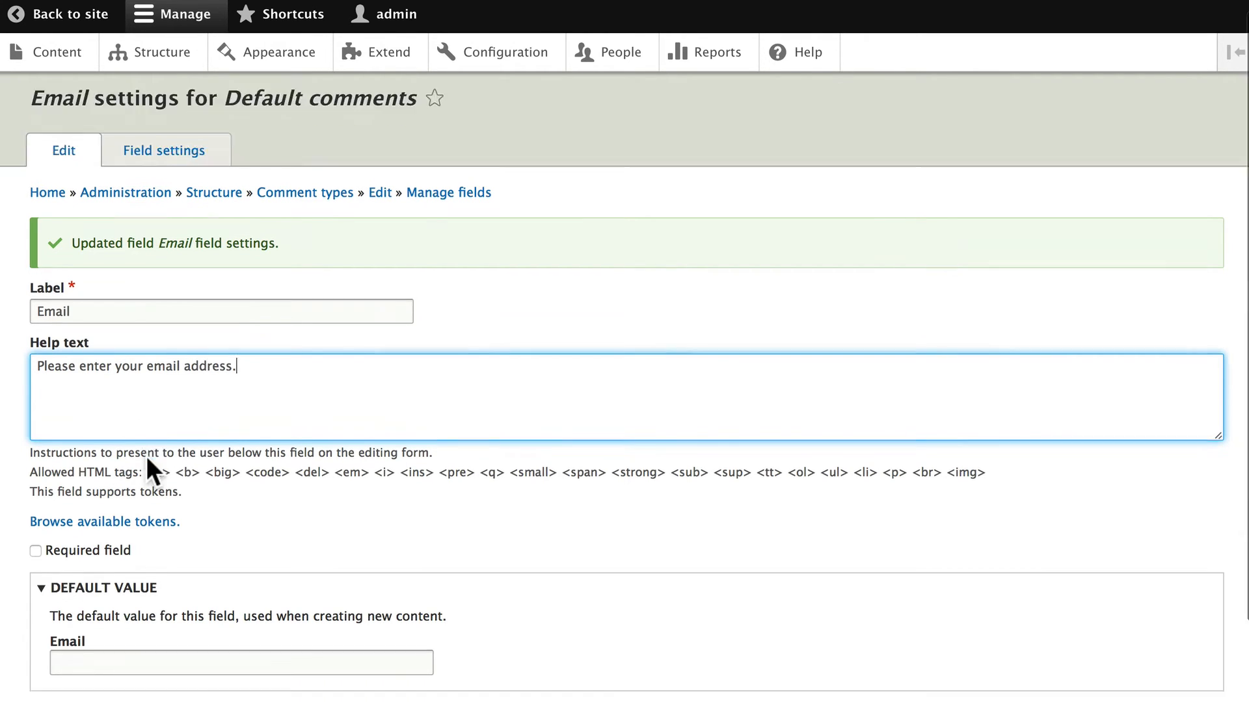
{"action": "left_click", "coordinate": [36, 550]}
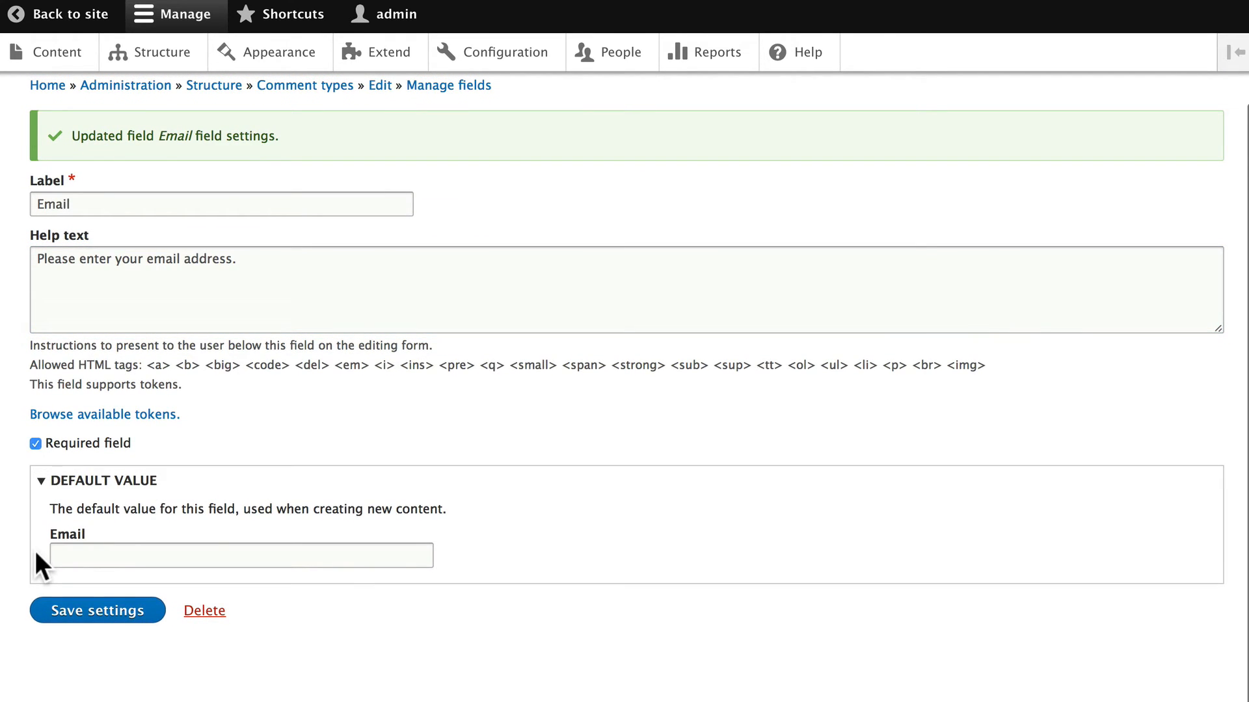
{"action": "mouse_move", "coordinate": [98, 610]}
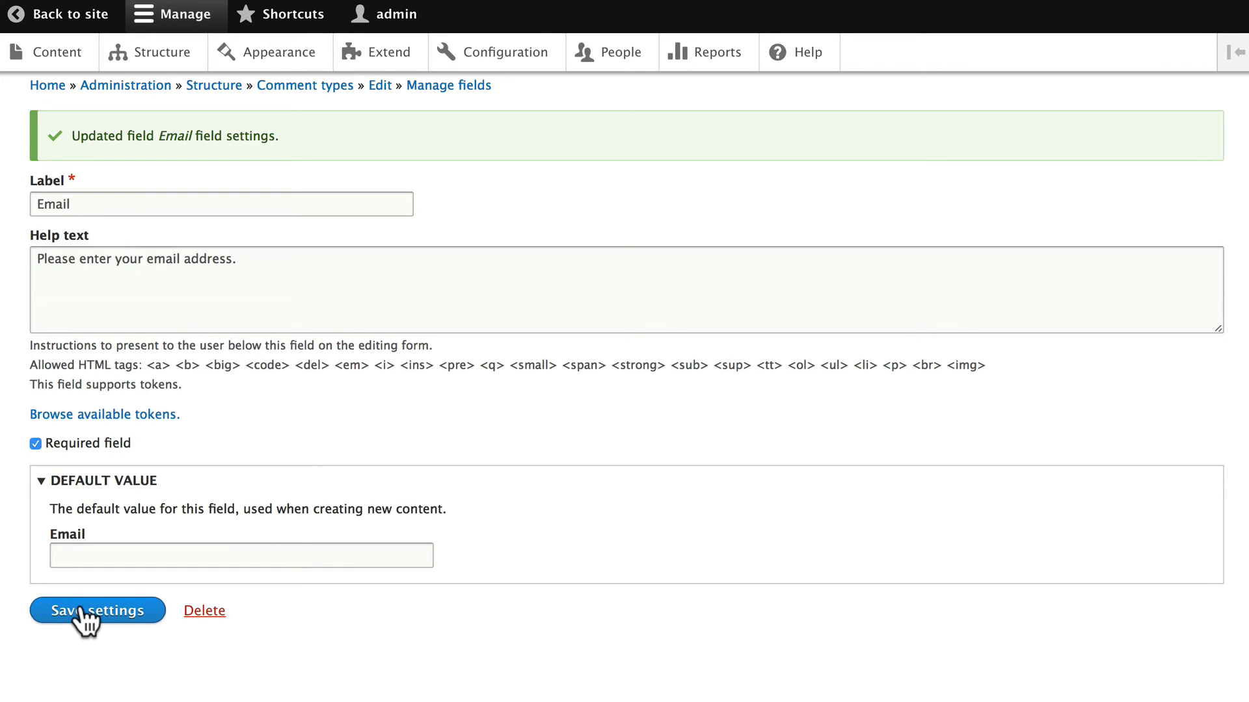
{"action": "left_click", "coordinate": [98, 611]}
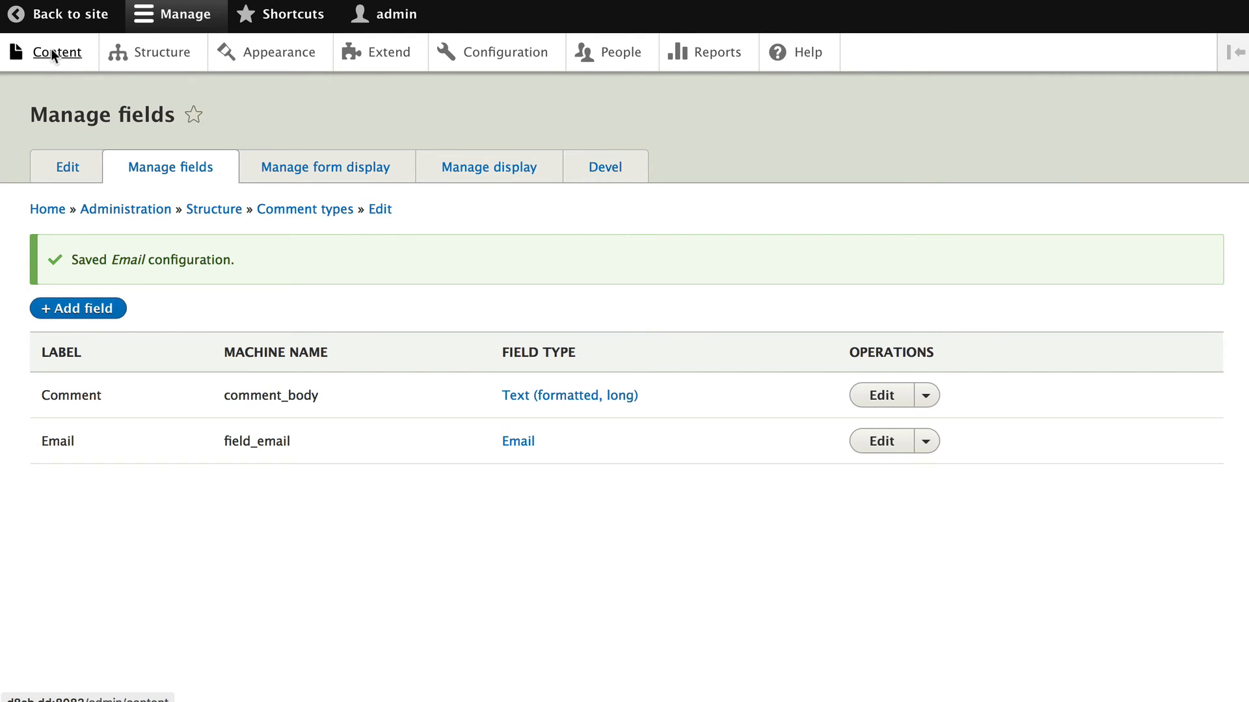
Fill the Sydney article's comment form with subject 'nice picture' and body 'that is a nice picture...'
{"action": "left_click", "coordinate": [56, 52]}
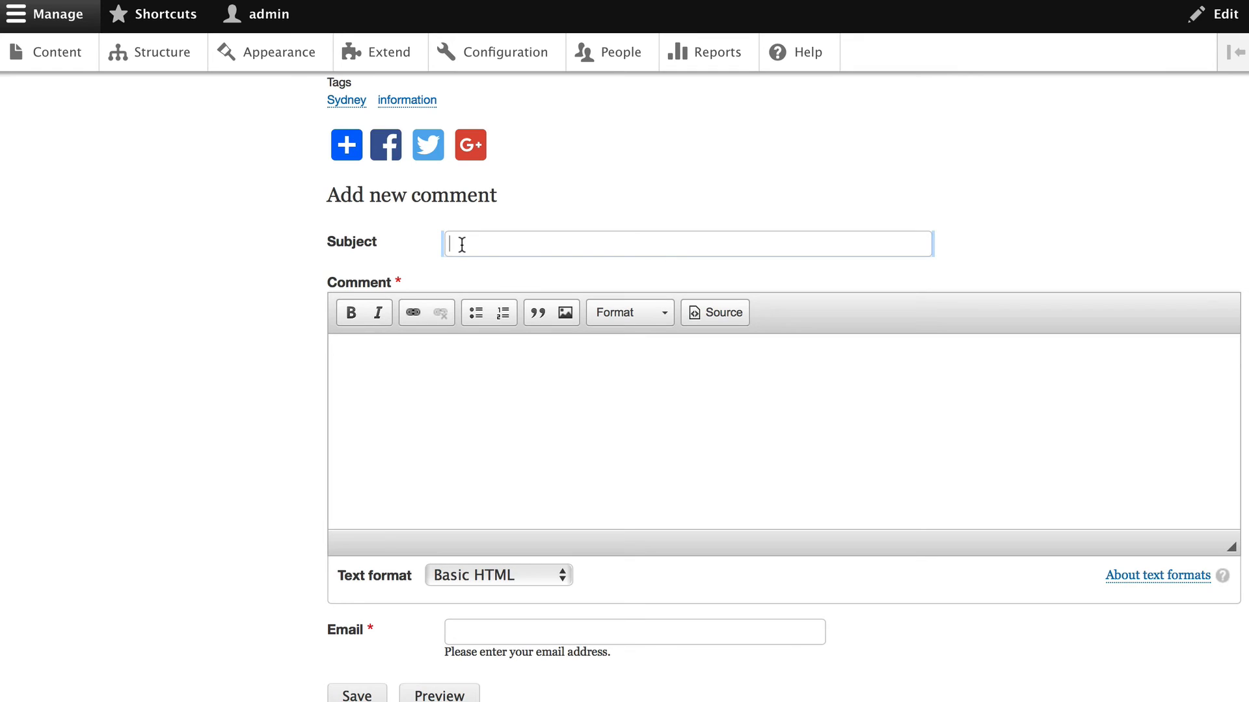
{"action": "type", "text": "nice picture"}
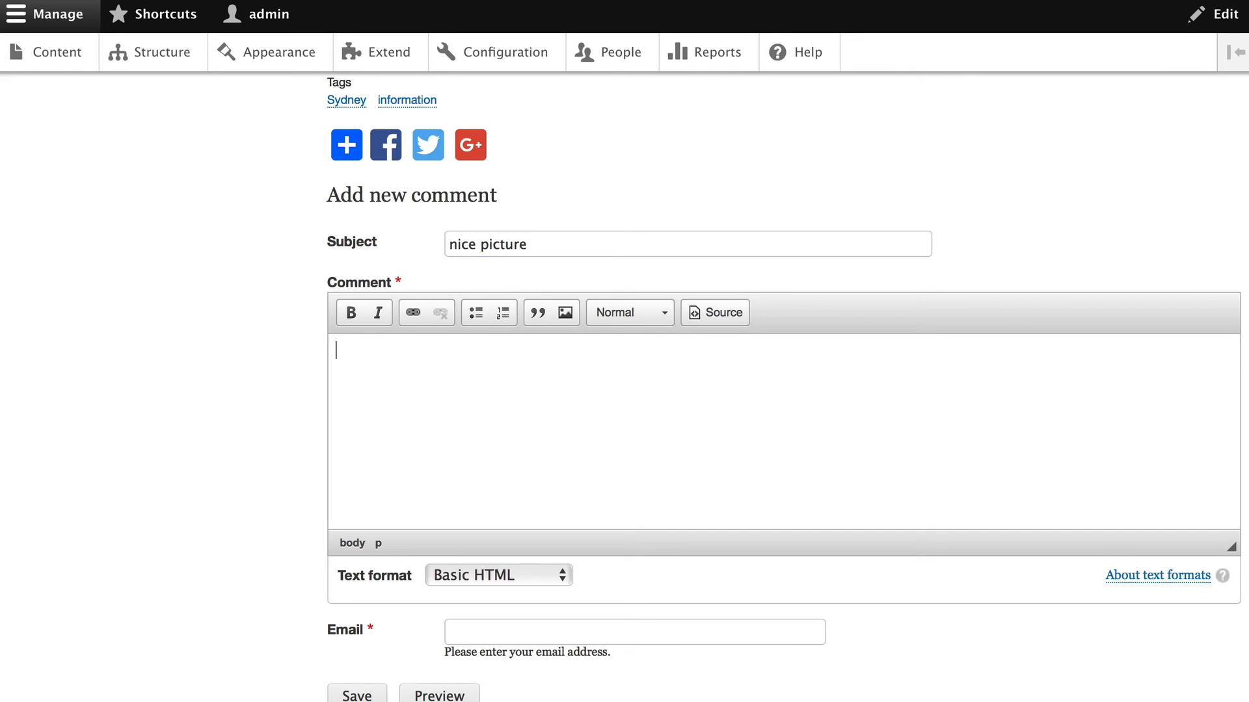
{"action": "type", "text": "that is a nice"}
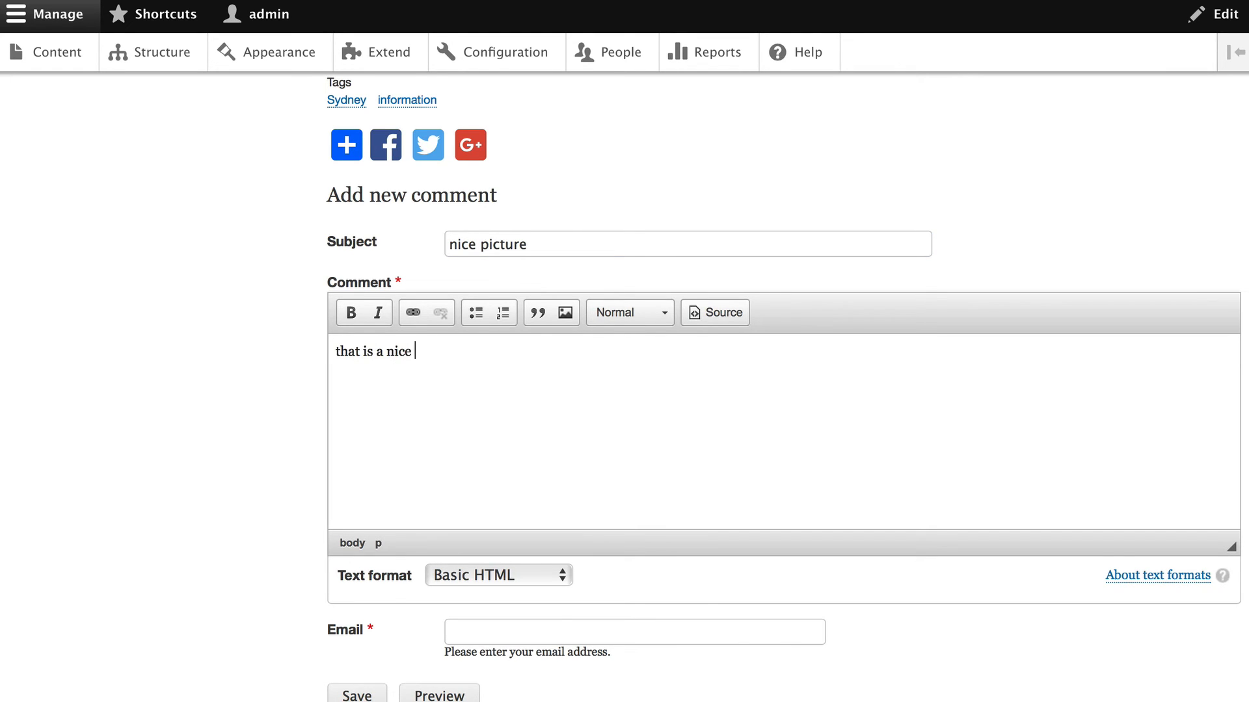
{"action": "type", "text": "picture"}
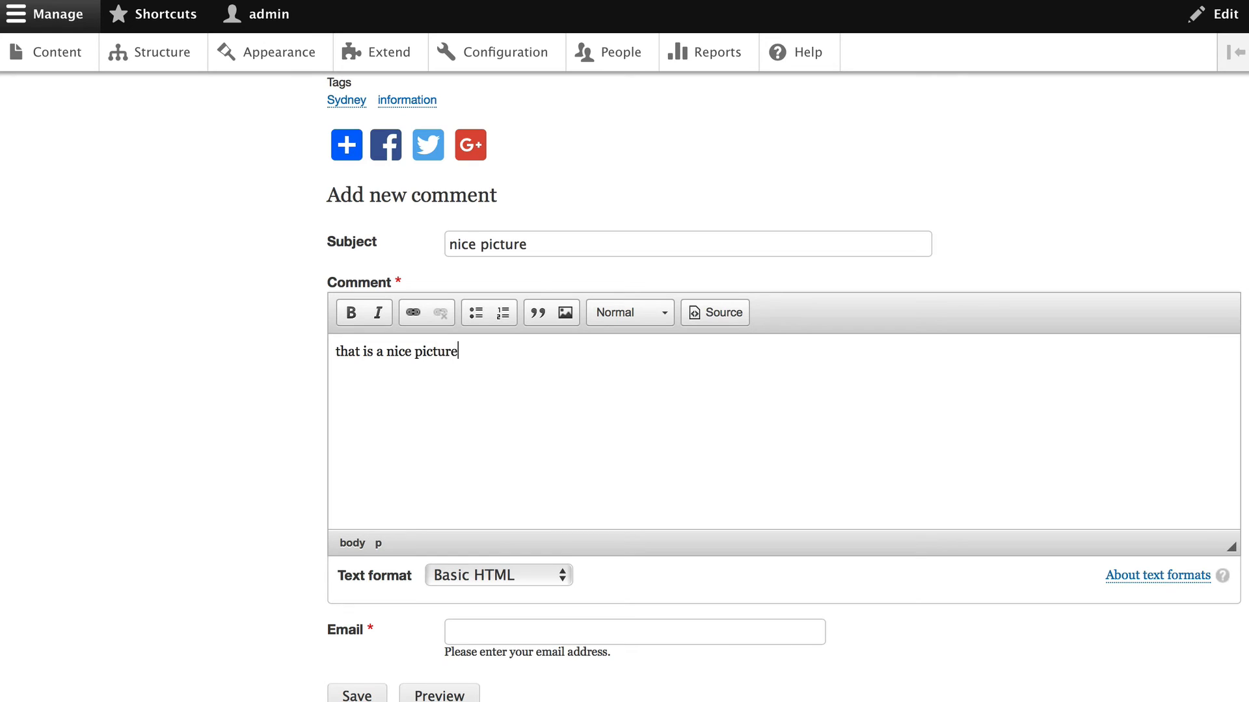
{"action": "type", "text": "..."}
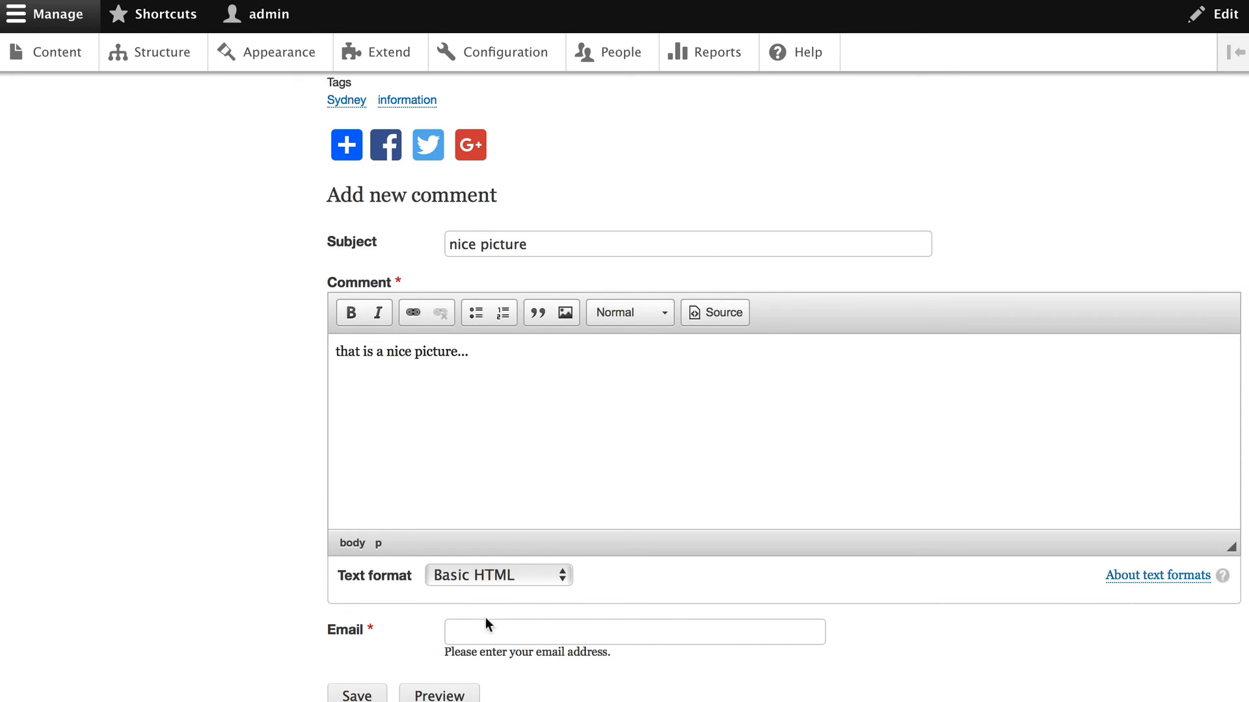
{"action": "type", "text": "email"}
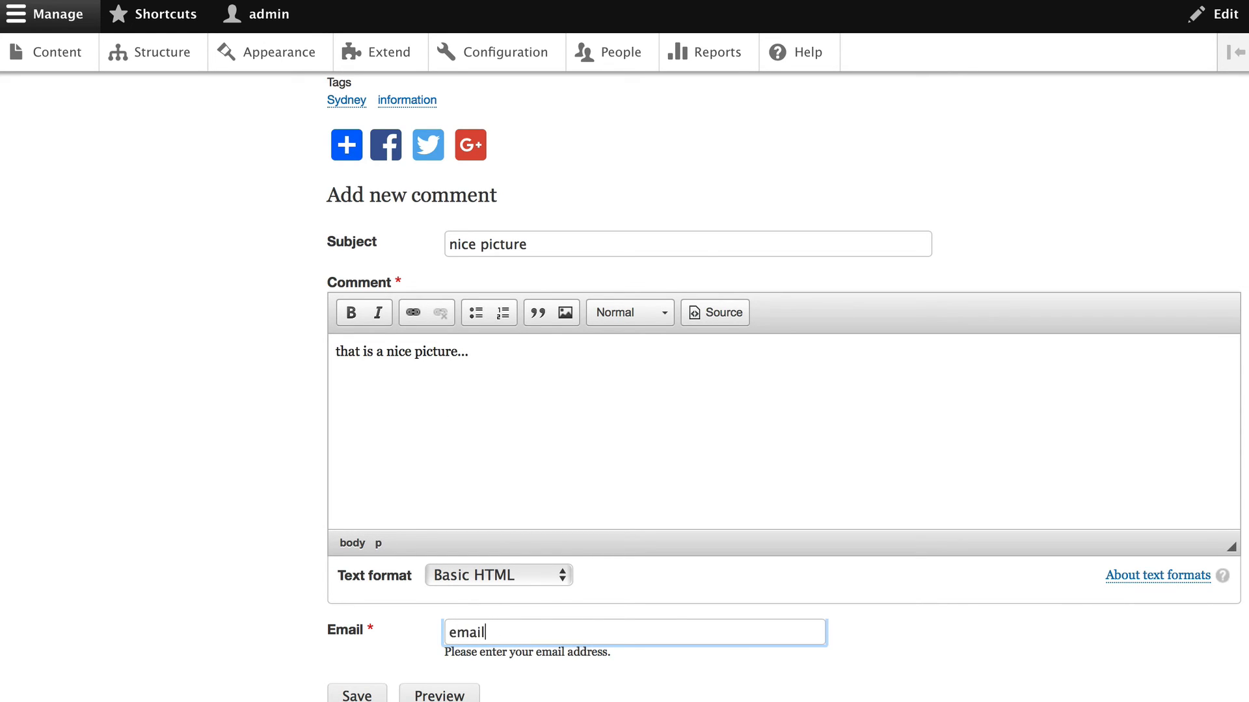
{"action": "type", "text": "@email.com"}
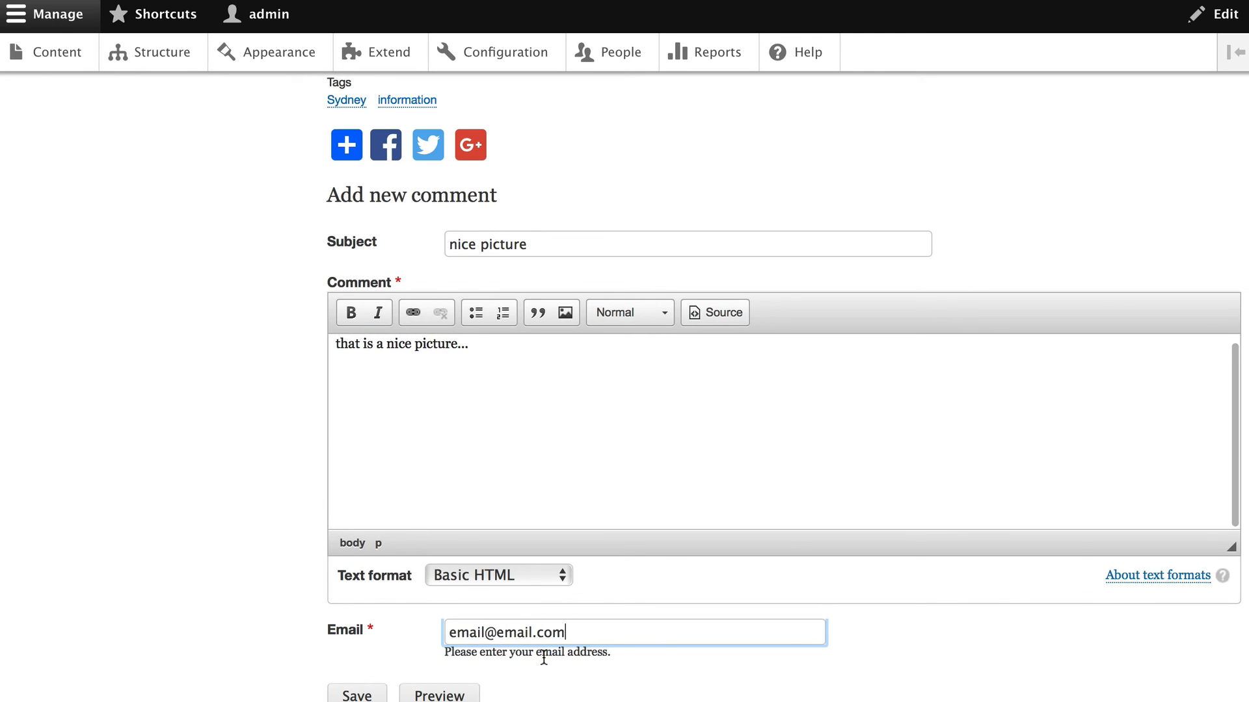
{"action": "mouse_move", "coordinate": [527, 668]}
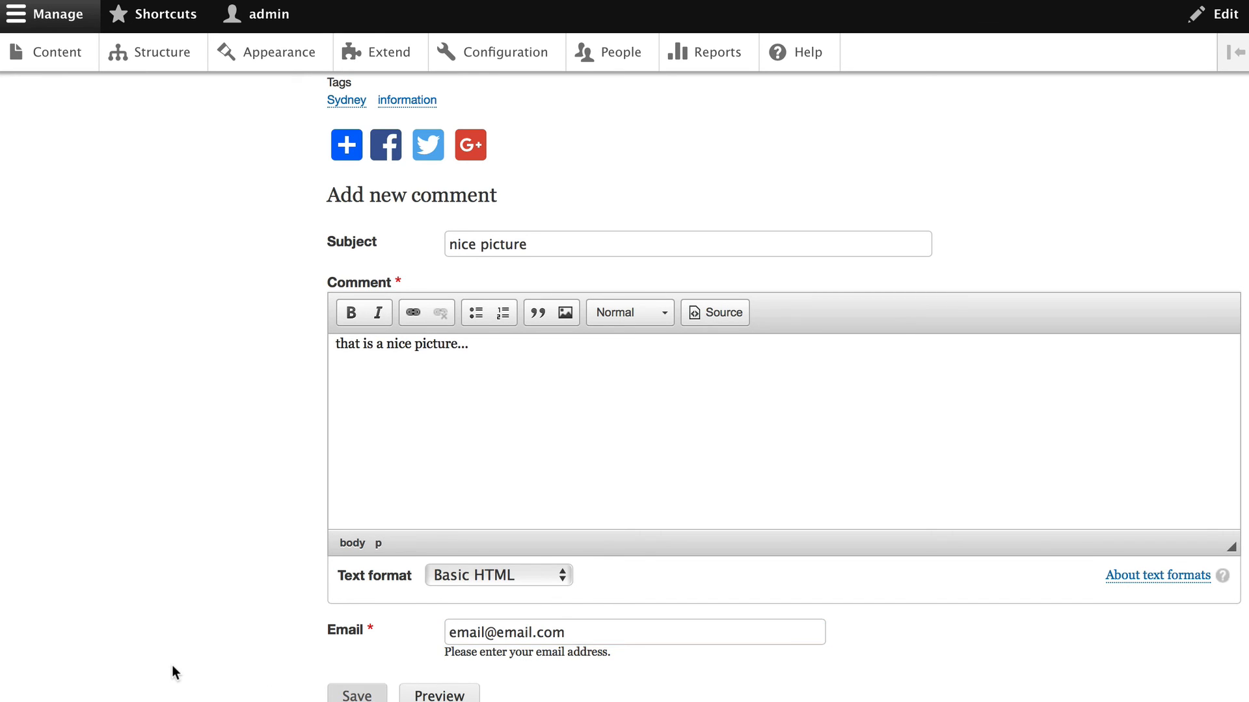
{"action": "left_click", "coordinate": [356, 694]}
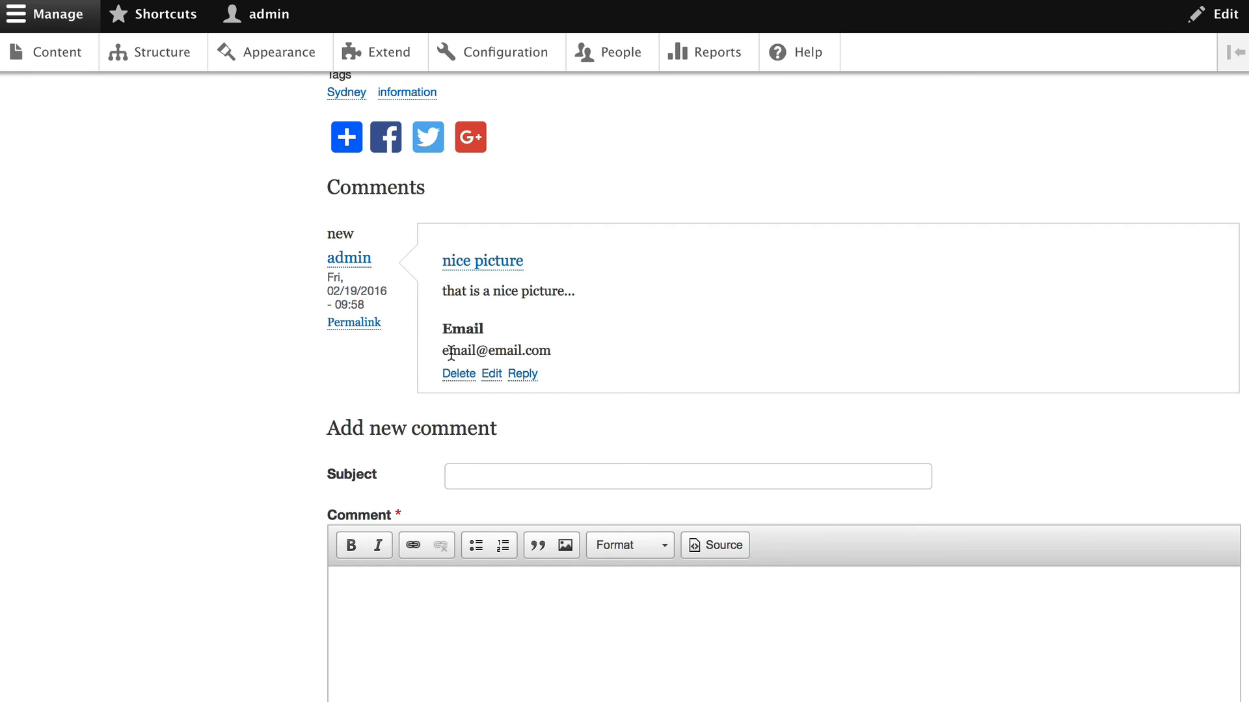
{"action": "mouse_move", "coordinate": [483, 261]}
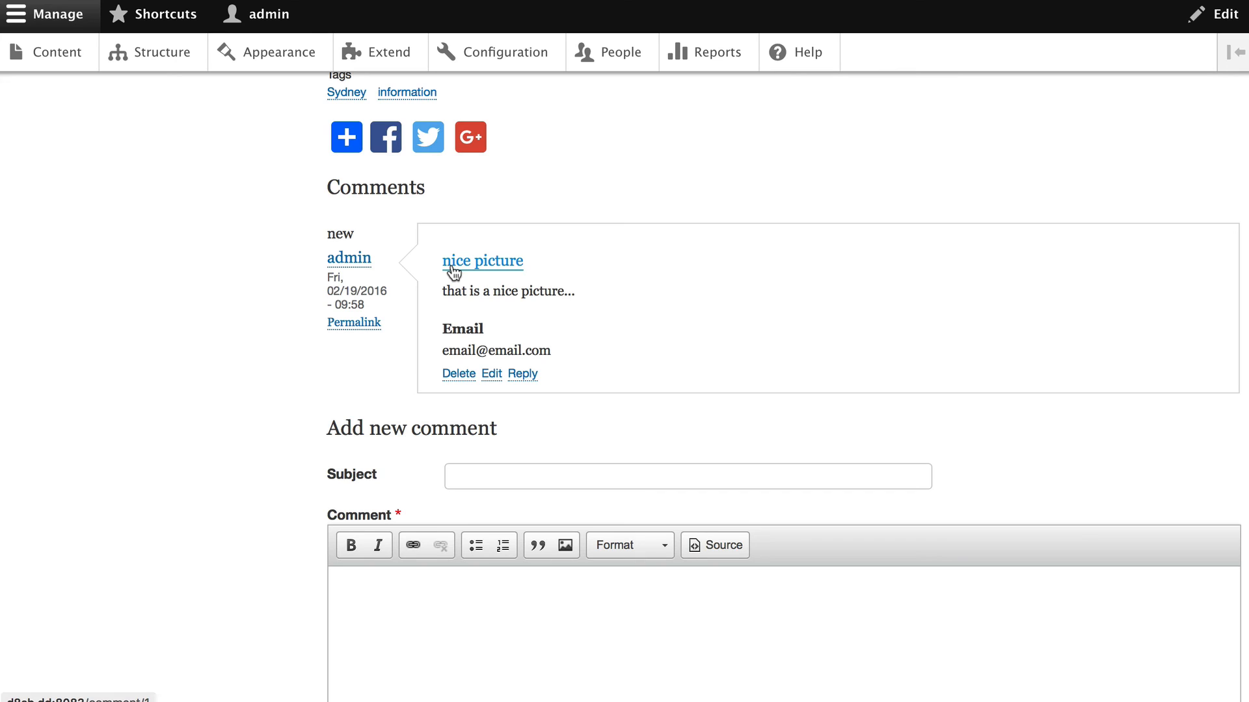